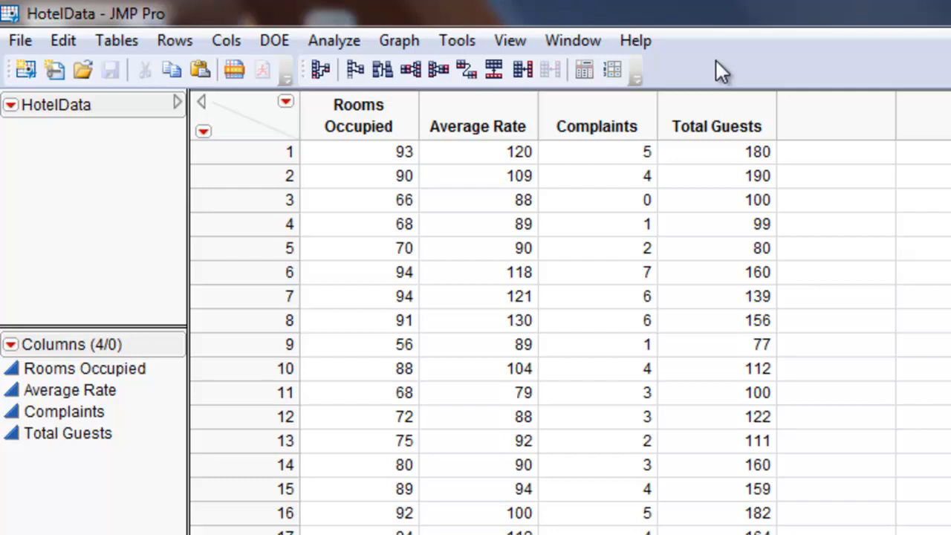
- Open the Analyze menu for the HotelData table
{"action": "left_click", "coordinate": [334, 40]}
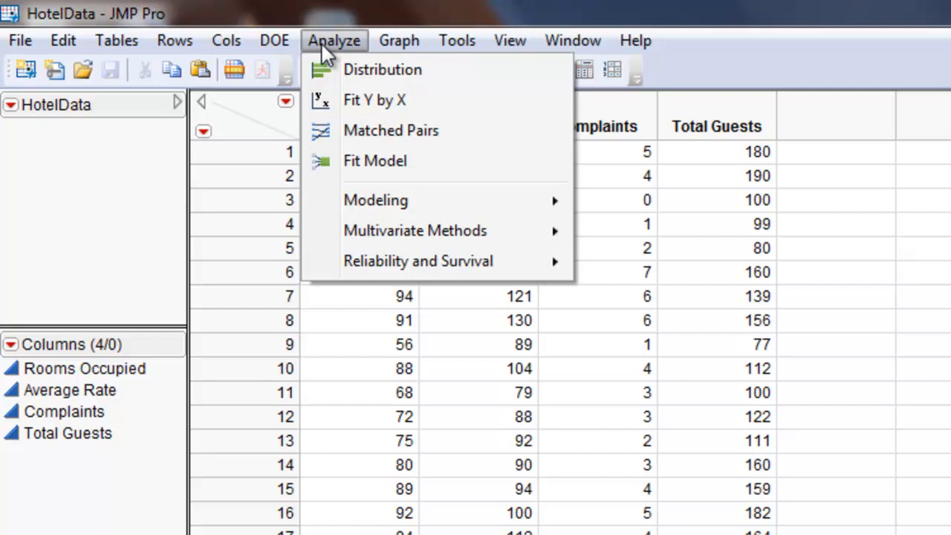
- In Fit Y by X, assign Average Rate as Y response and Rooms Occupied as X factor
{"action": "left_click", "coordinate": [375, 100]}
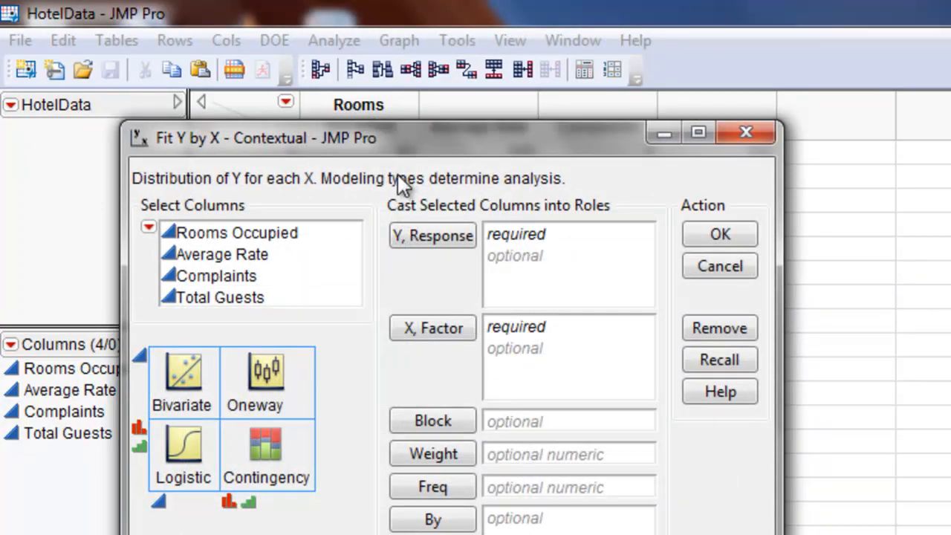
{"action": "left_click", "coordinate": [221, 254]}
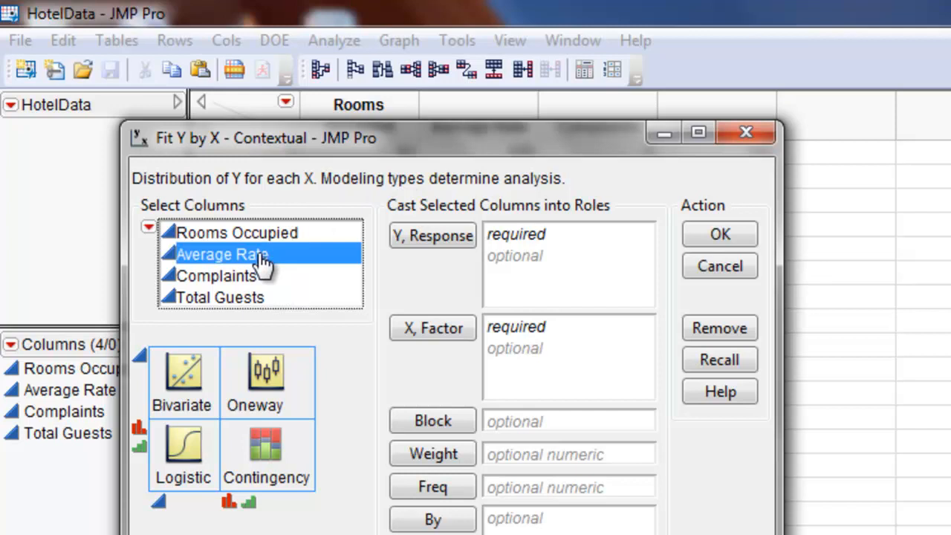
{"action": "left_click", "coordinate": [433, 235]}
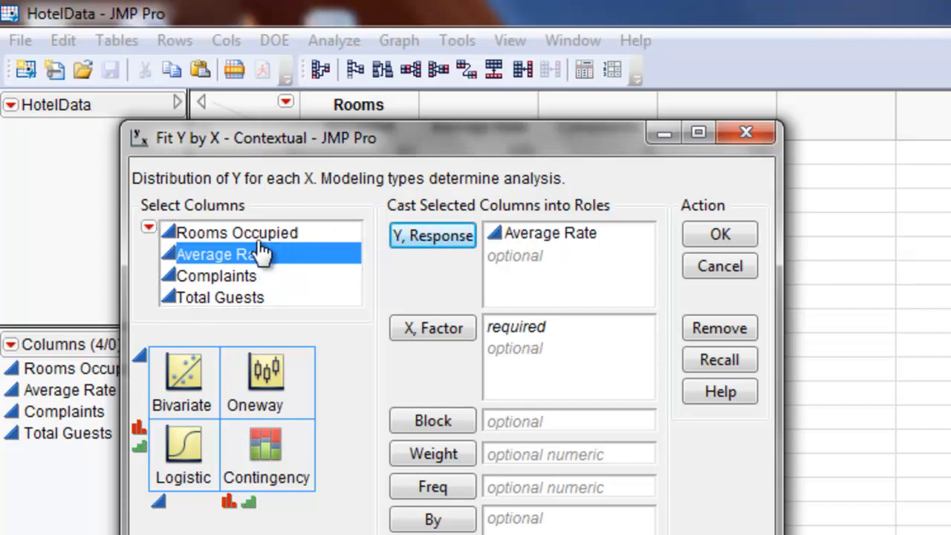
{"action": "mouse_move", "coordinate": [226, 245]}
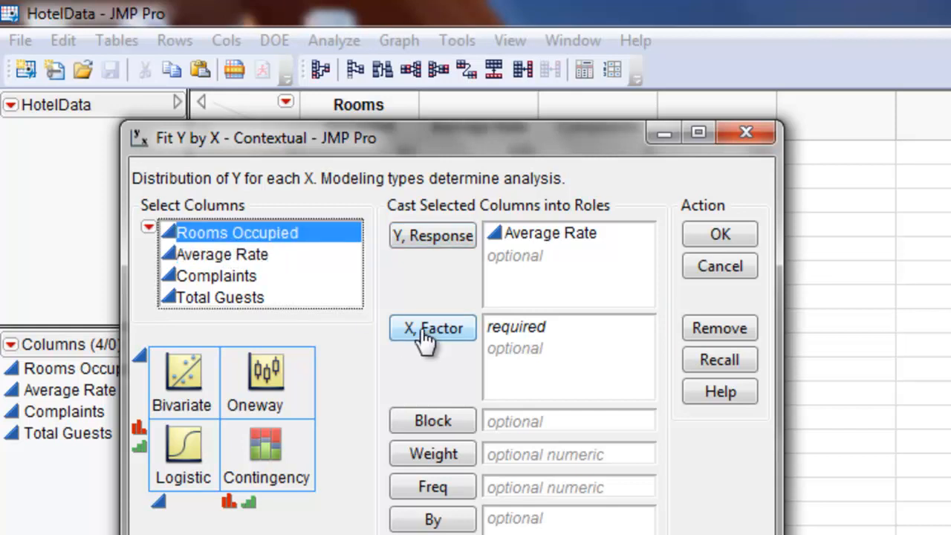
{"action": "left_click", "coordinate": [432, 329]}
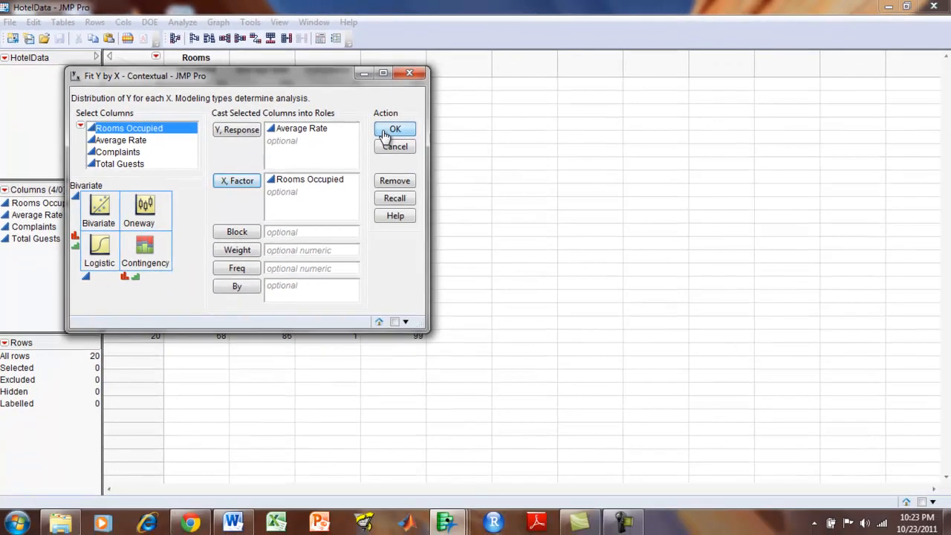
- Run the Bivariate analysis and open the Bivariate Fit red-triangle menu
{"action": "left_click", "coordinate": [395, 128]}
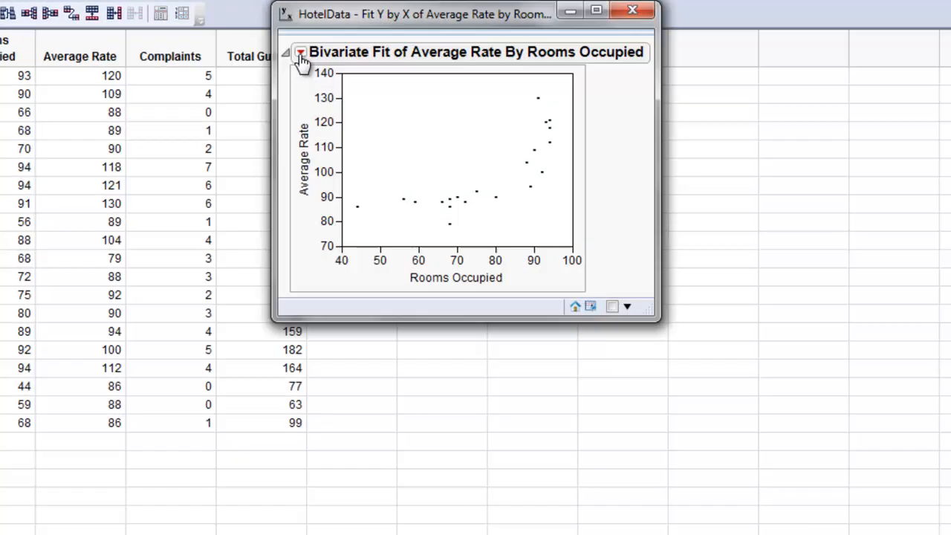
{"action": "left_click", "coordinate": [301, 52]}
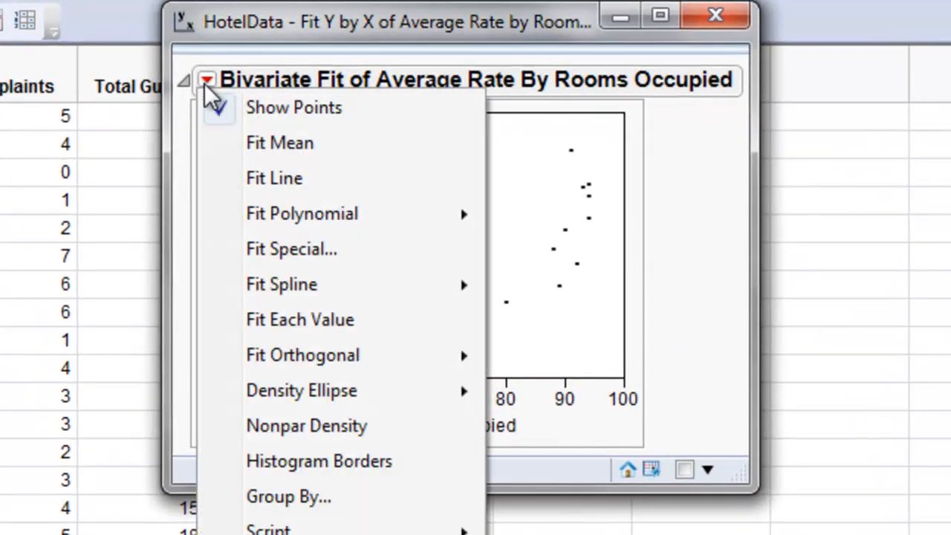
- Apply Fit Line and scroll to the equation Average Rate = 39.14 + 0.767*Rooms Occupied
{"action": "left_click", "coordinate": [274, 177]}
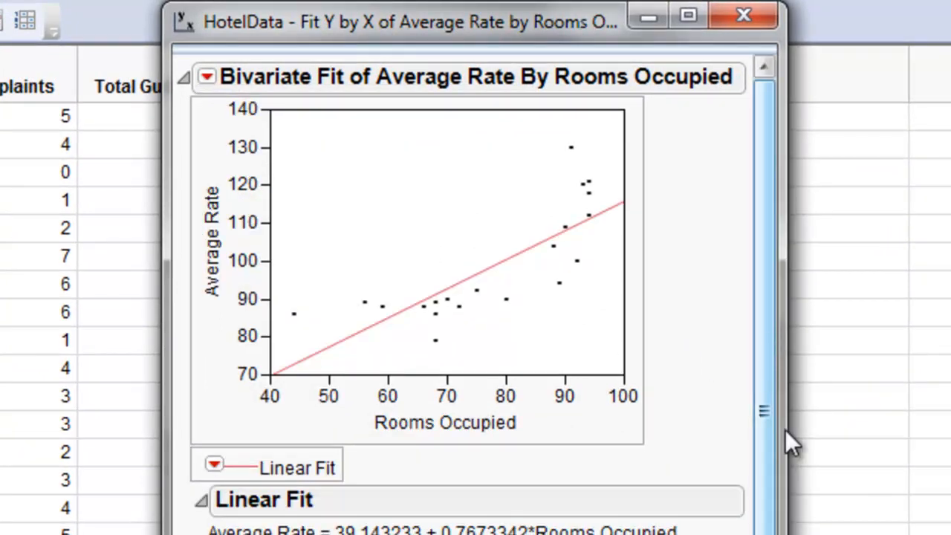
{"action": "scroll", "scroll_direction": "down", "scroll_amount": 3}
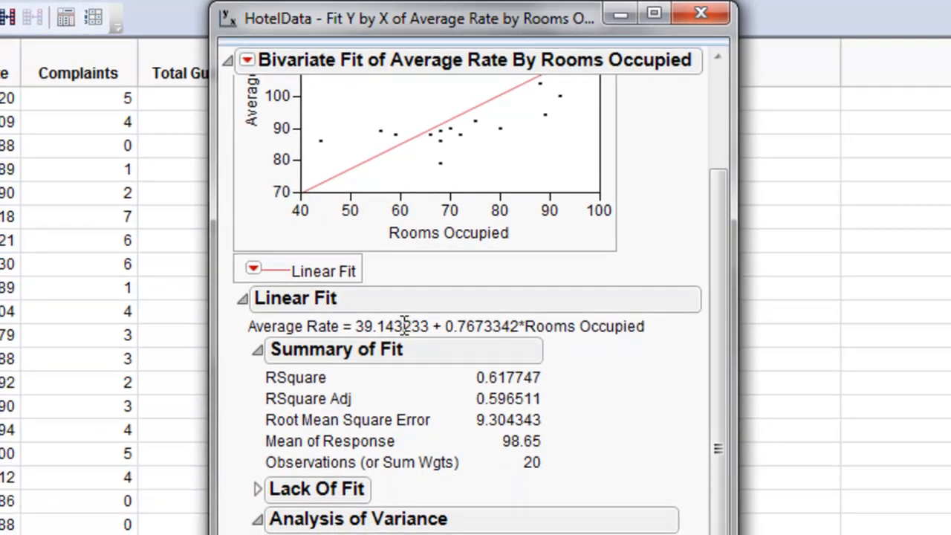
{"action": "mouse_move", "coordinate": [571, 330]}
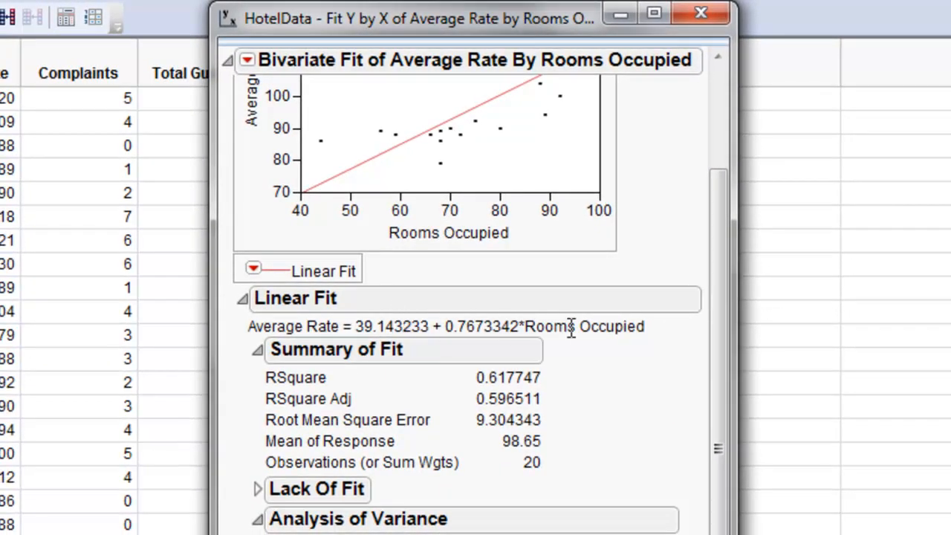
{"action": "mouse_move", "coordinate": [727, 349]}
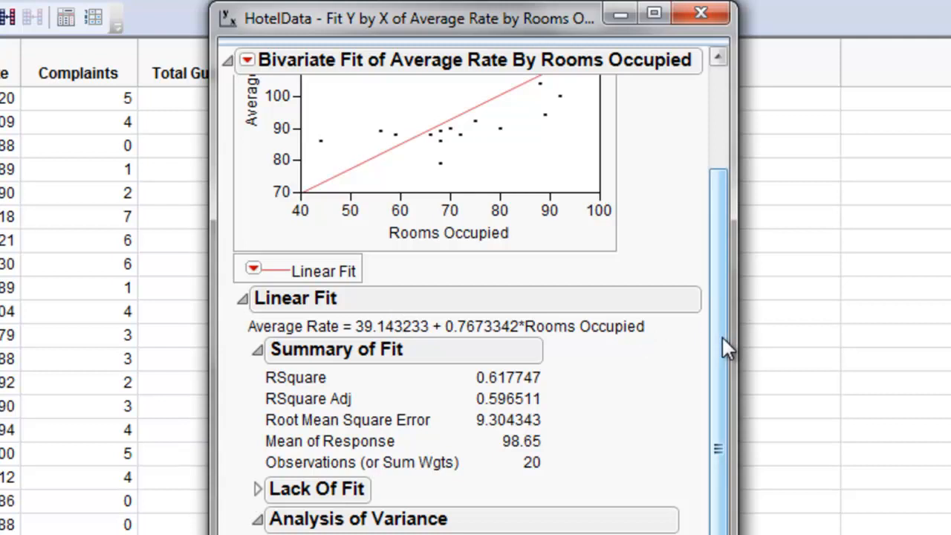
{"action": "scroll", "scroll_direction": "down", "scroll_amount": 3}
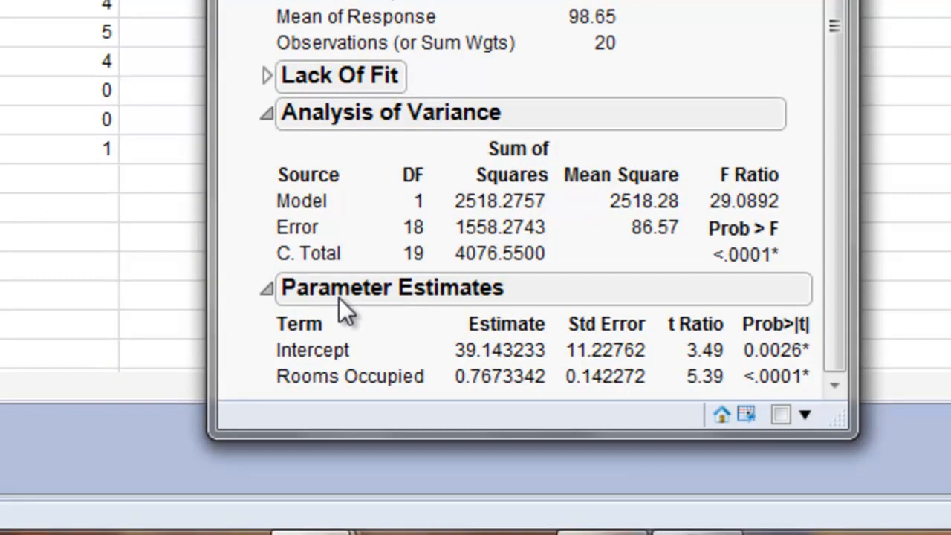
{"action": "mouse_move", "coordinate": [321, 357]}
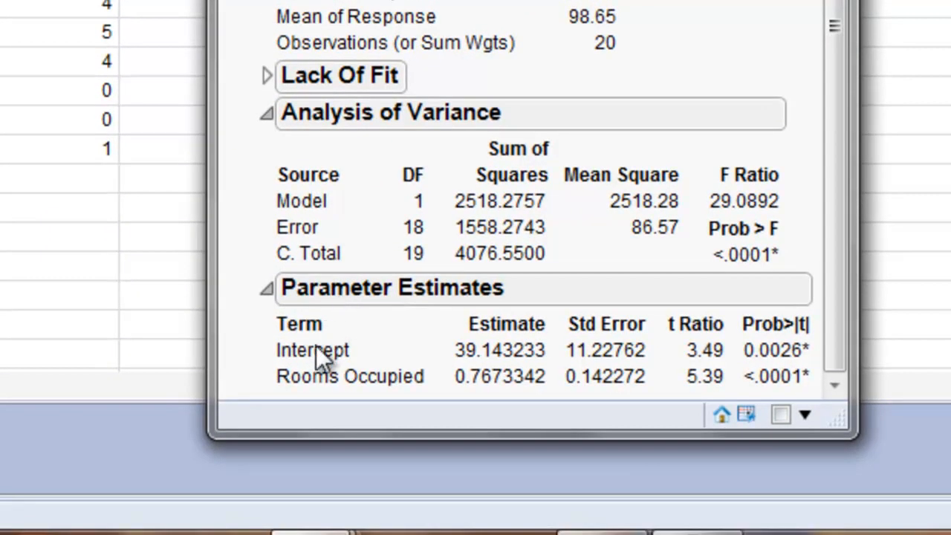